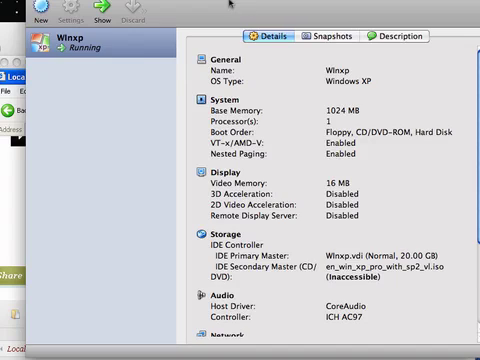
pyautogui.moveTo(15, 123)
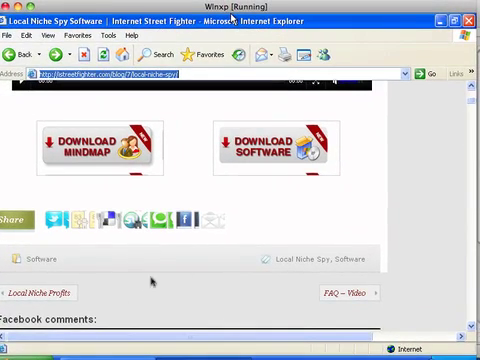
pyautogui.moveTo(416, 37)
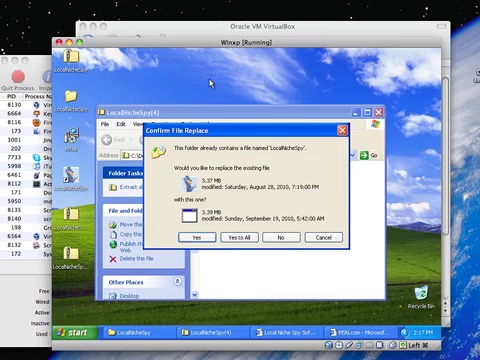
# Confirm overwriting both older LocalNicheSpy files with the newer downloaded versions
pyautogui.click(191, 237)
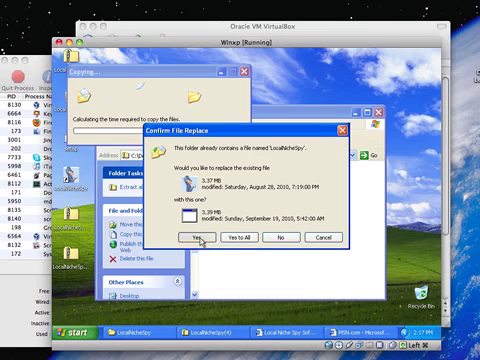
pyautogui.click(196, 238)
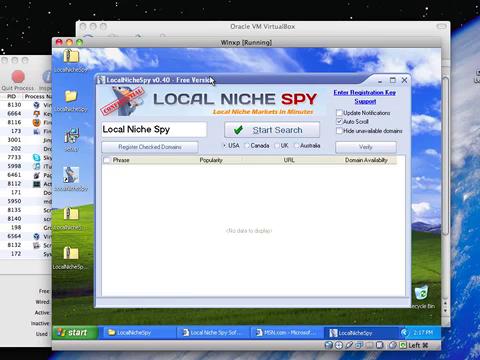
pyautogui.moveTo(228, 170)
pyautogui.write('c')
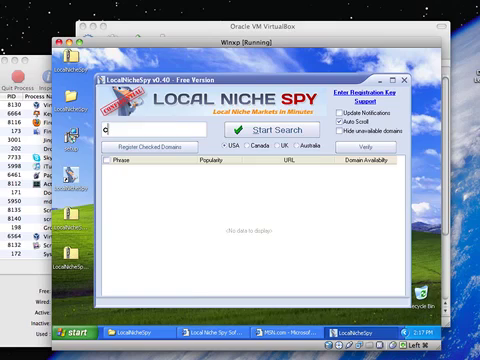
# Run the 'car' keyword search for the USA and scroll through the domain results
pyautogui.click(280, 131)
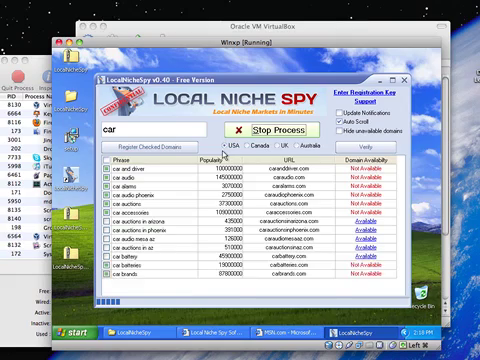
pyautogui.scroll(-3)
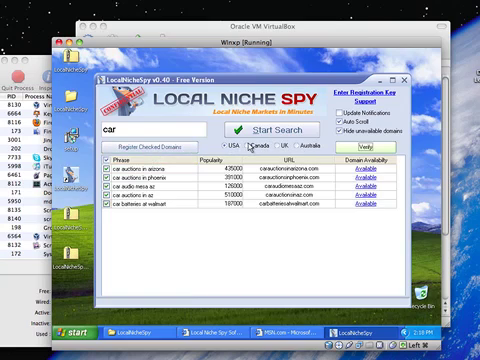
# Search 'car' domains for Canada, then choose the UK market
pyautogui.click(158, 147)
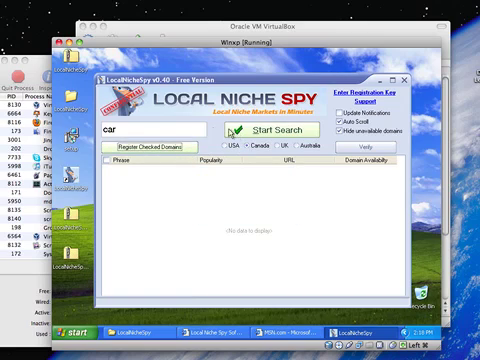
pyautogui.click(267, 135)
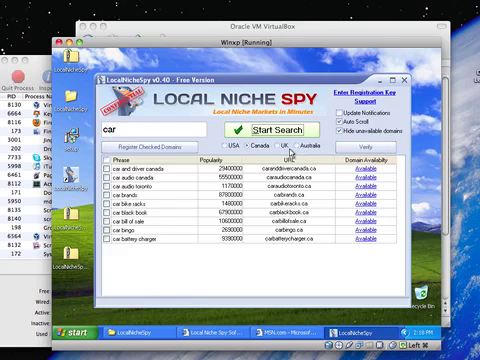
pyautogui.click(279, 131)
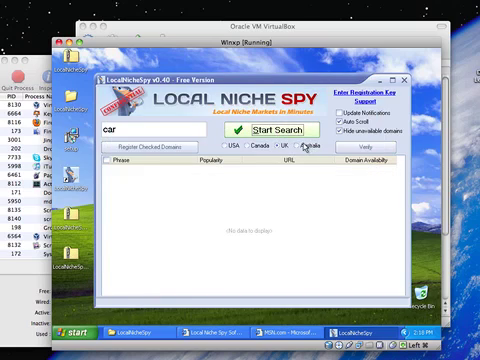
# Choose the Australia market and dismiss the Save As CSV prompt
pyautogui.click(279, 131)
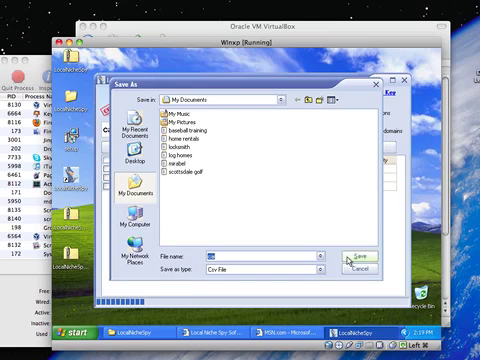
pyautogui.click(351, 253)
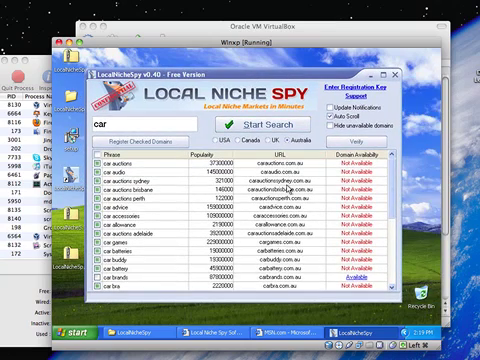
pyautogui.moveTo(287, 190)
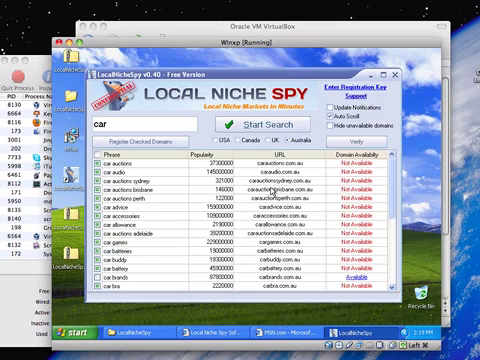
pyautogui.moveTo(270, 192)
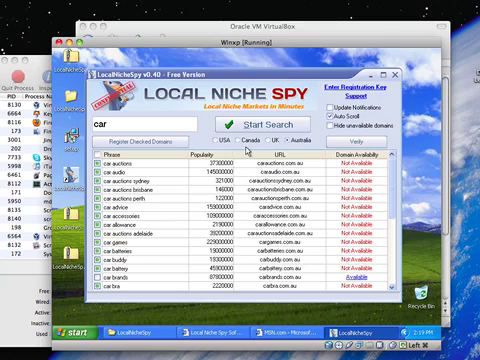